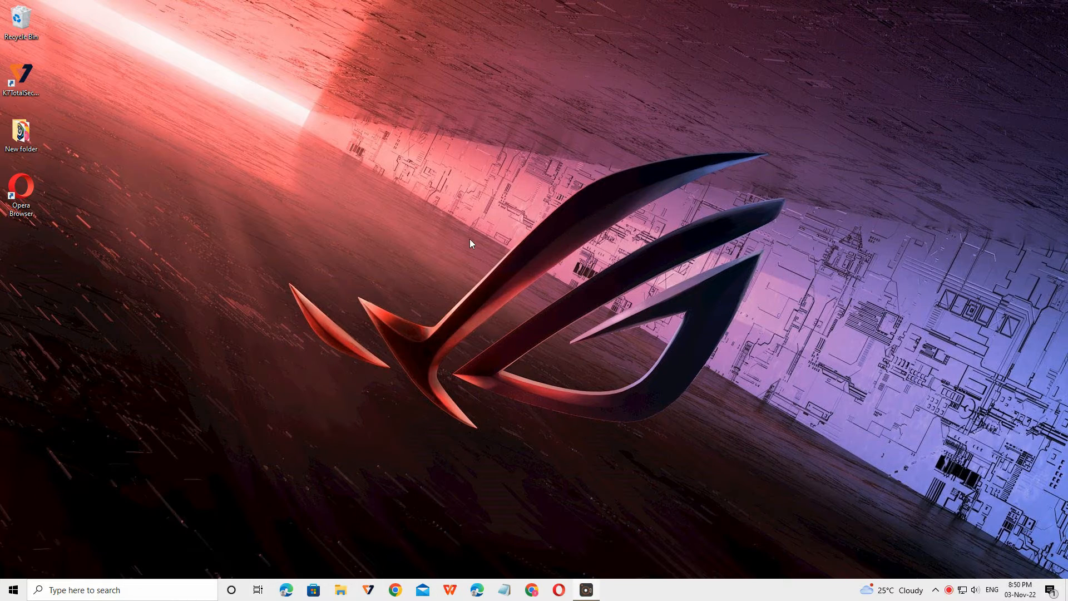
Reach the Personalization Background page from the desktop's context menu
{"action": "right_click", "coordinate": [470, 244]}
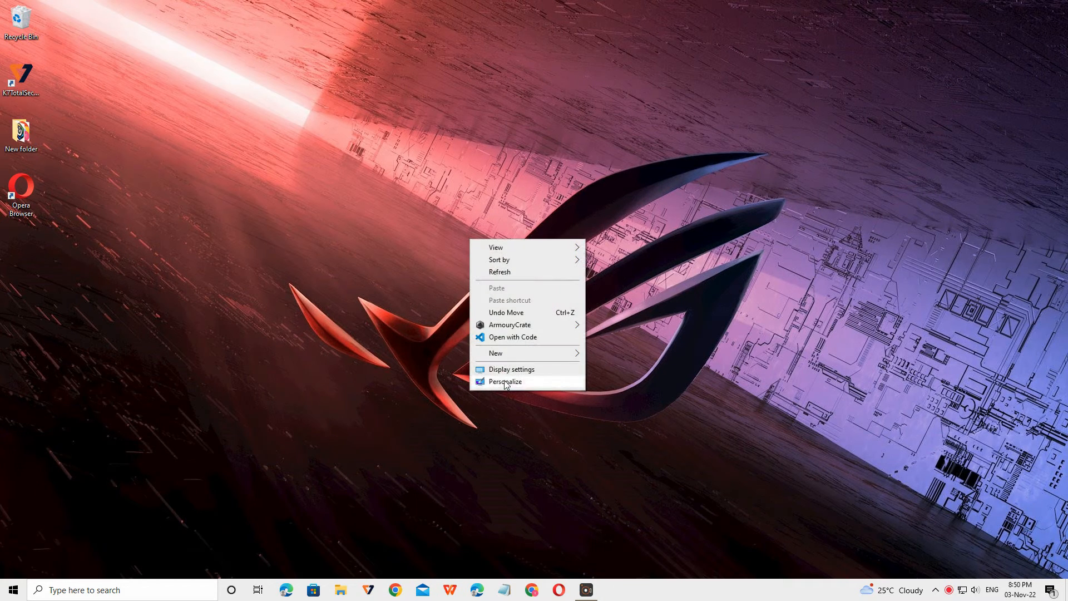
{"action": "left_click", "coordinate": [506, 382]}
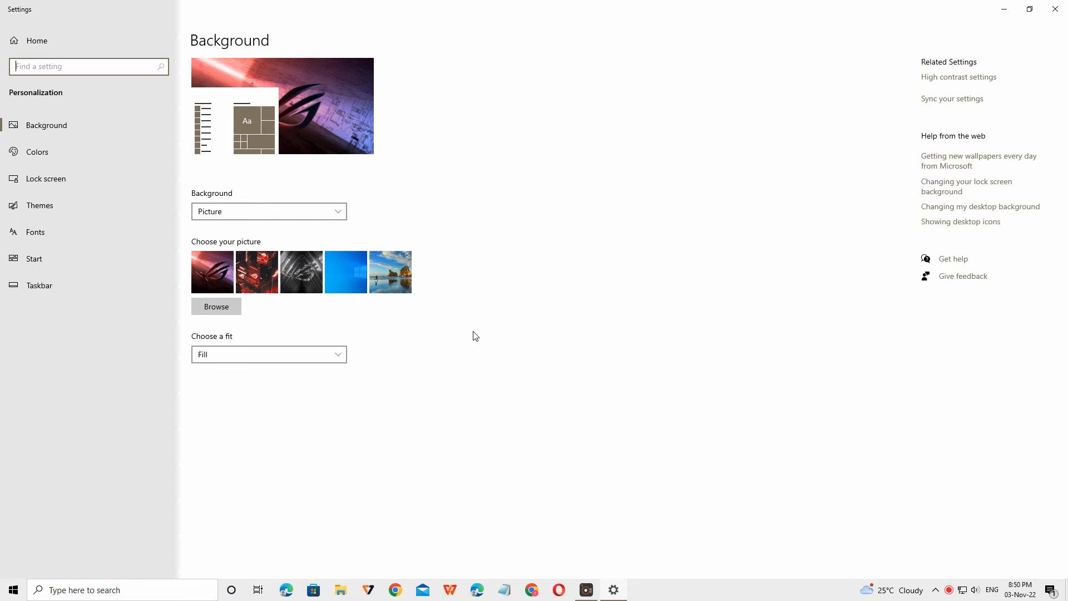
On the Colors page choose Dark, then check File Explorer shows the dark theme
{"action": "left_click", "coordinate": [37, 151]}
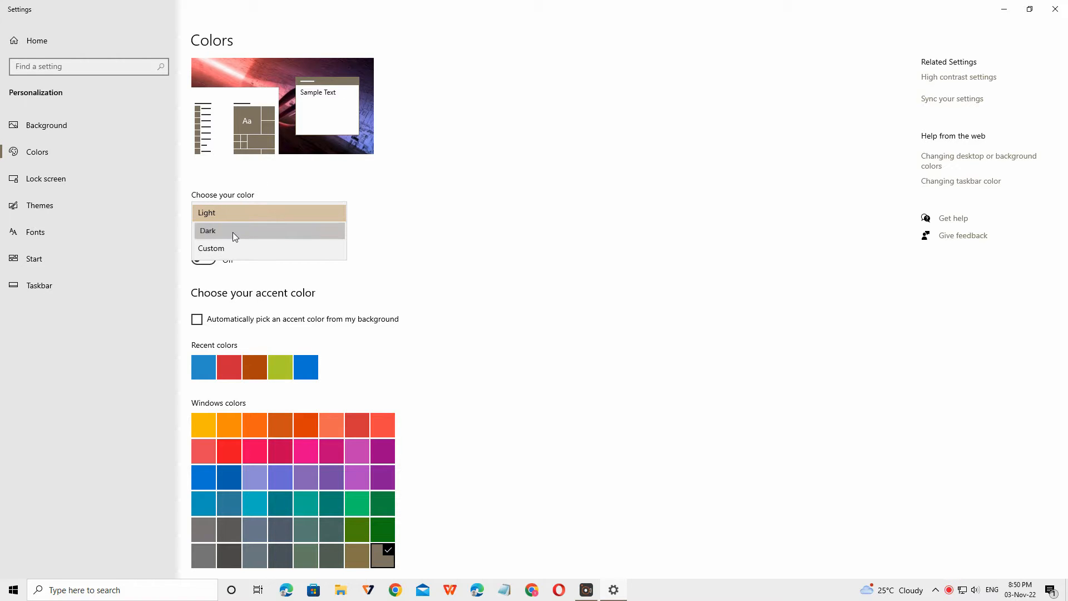
{"action": "left_click", "coordinate": [208, 231]}
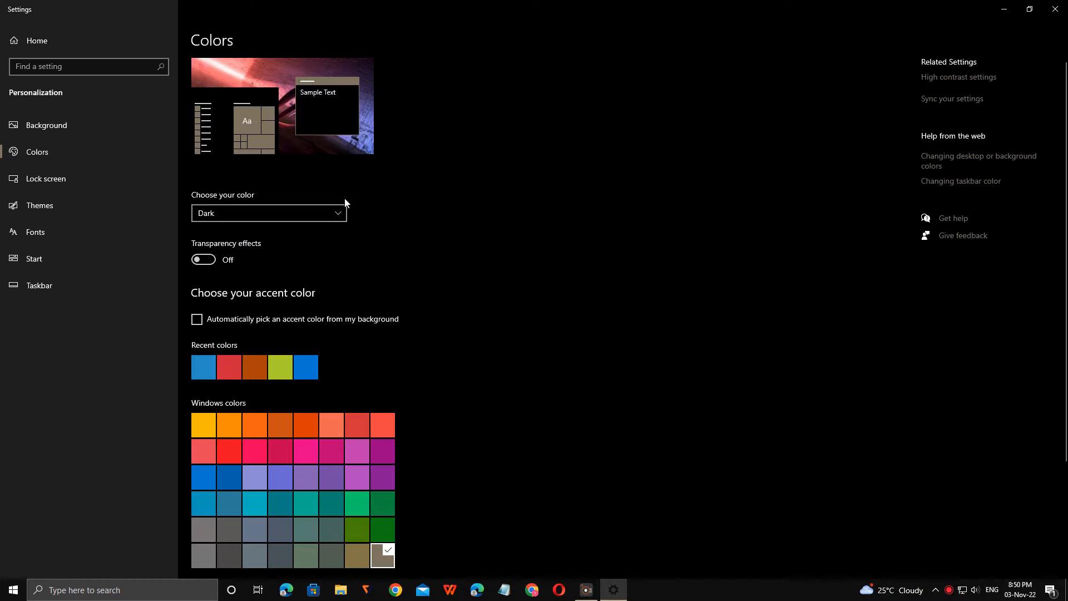
{"action": "mouse_move", "coordinate": [215, 92]}
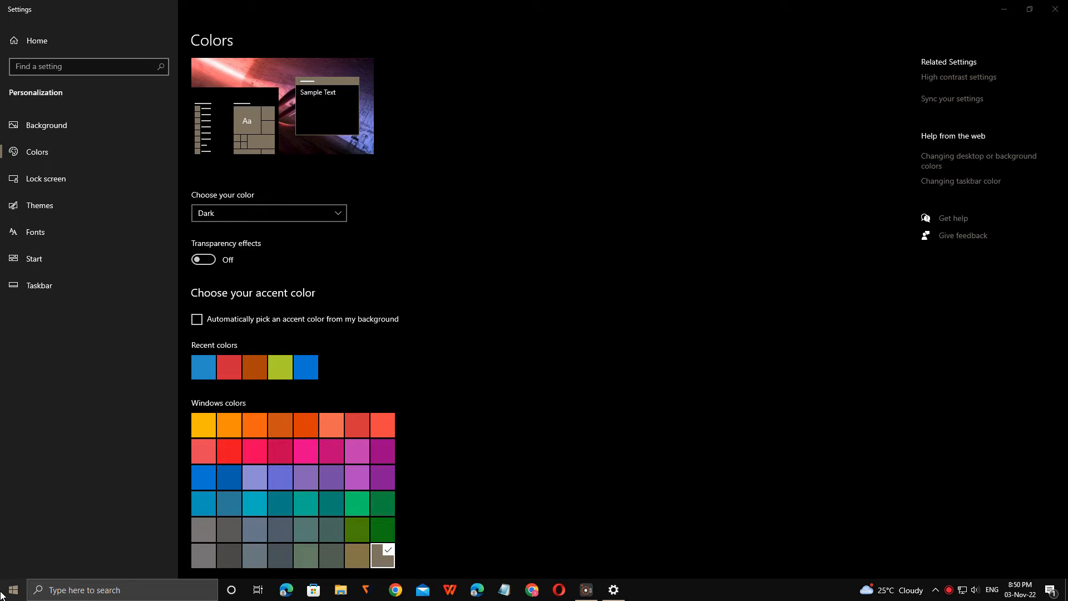
{"action": "left_click", "coordinate": [340, 589]}
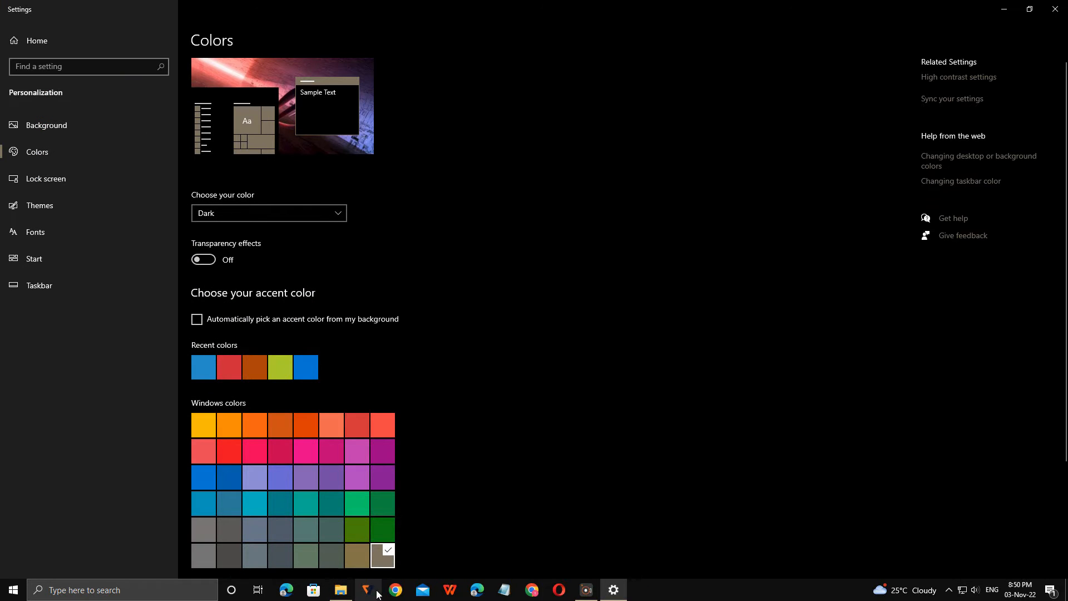
{"action": "mouse_move", "coordinate": [479, 324]}
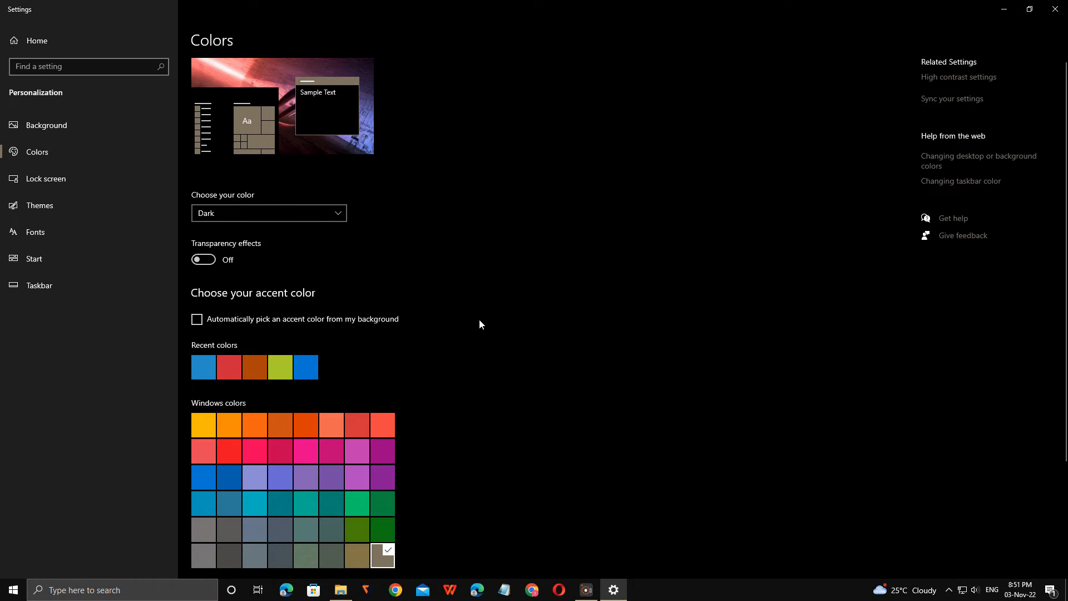
{"action": "left_click", "coordinate": [340, 589]}
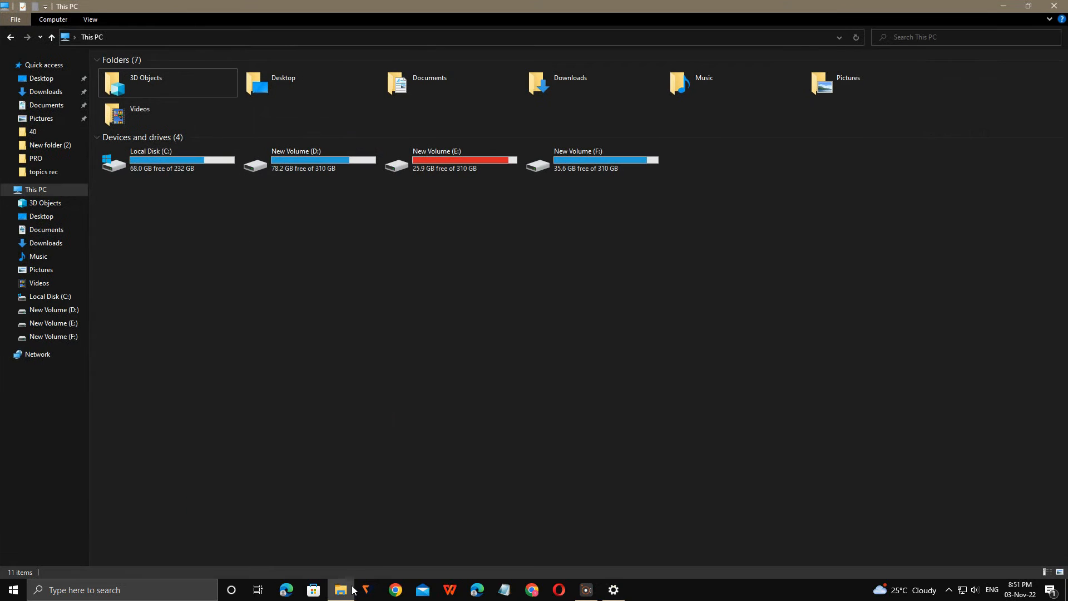
{"action": "left_click", "coordinate": [612, 594]}
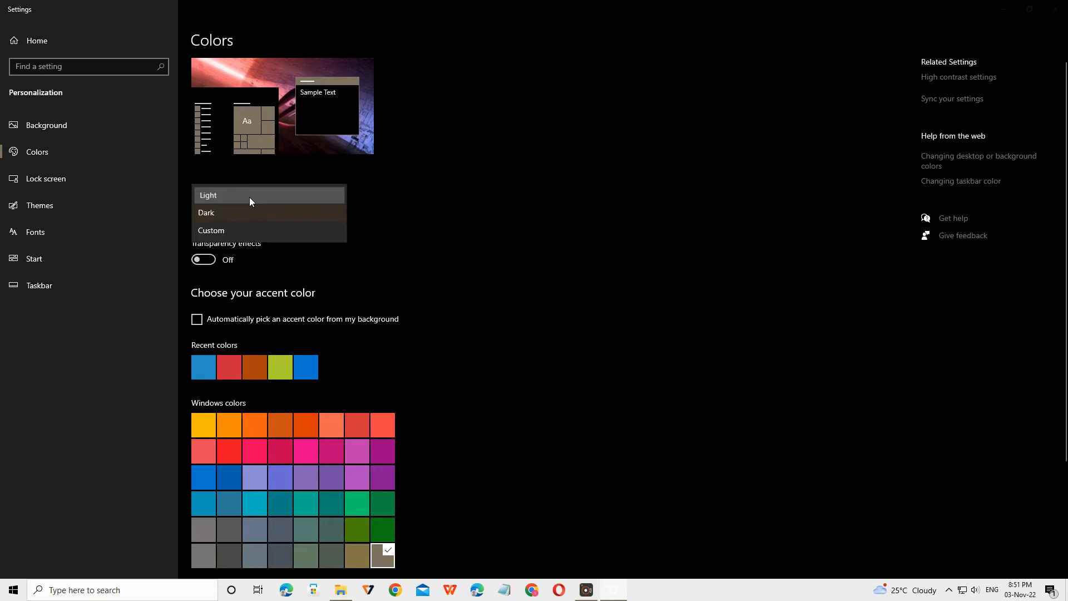
Choose Custom colour with Windows mode Dark and app mode Light; File Explorer stays light
{"action": "left_click", "coordinate": [207, 195]}
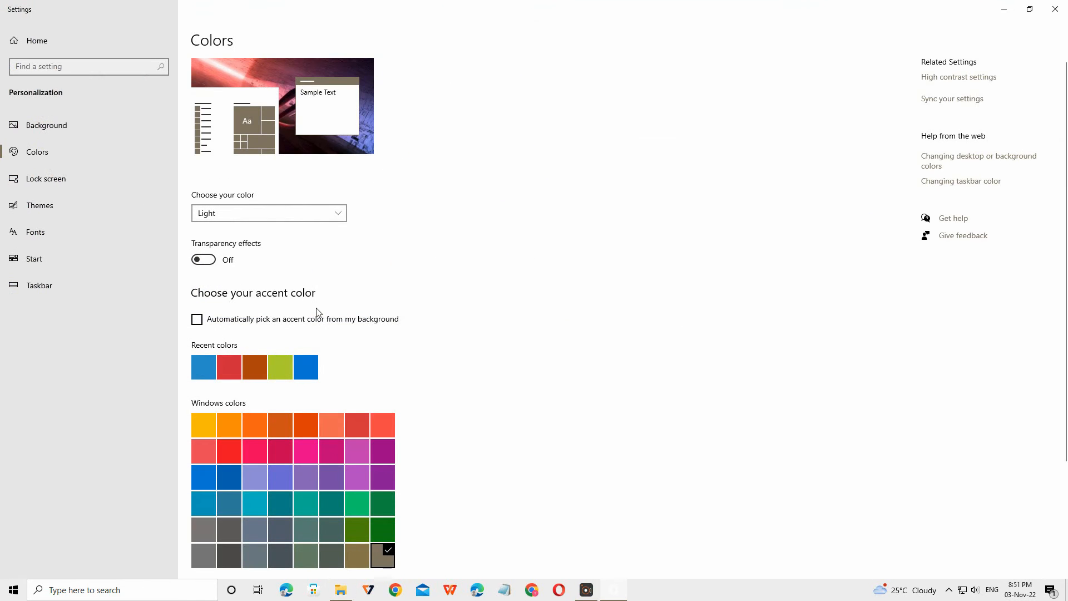
{"action": "left_click", "coordinate": [267, 212]}
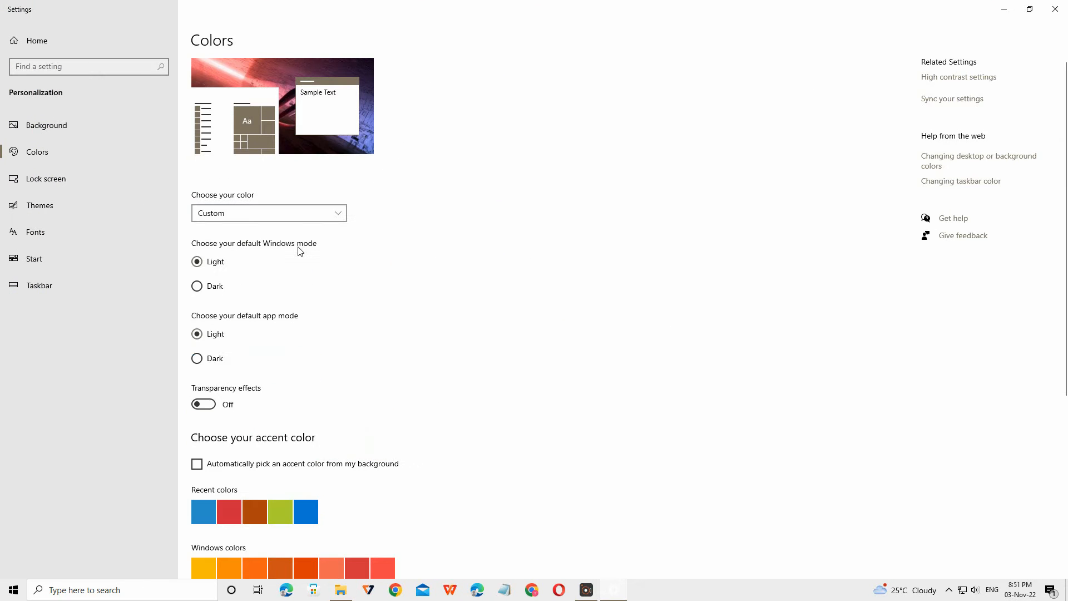
{"action": "left_click", "coordinate": [197, 285]}
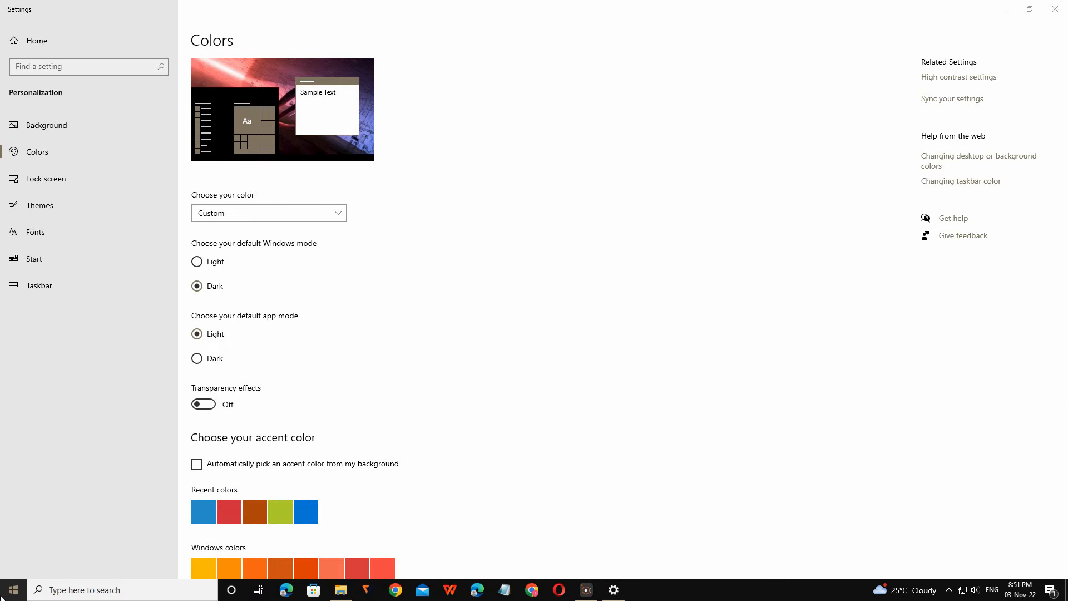
{"action": "left_click", "coordinate": [341, 590]}
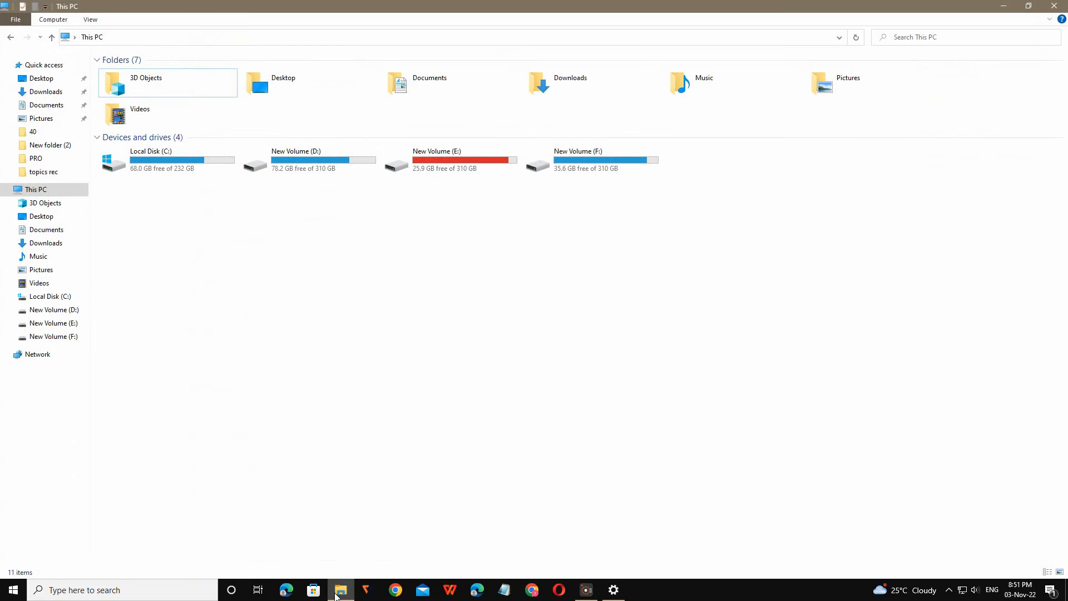
{"action": "left_click", "coordinate": [611, 590]}
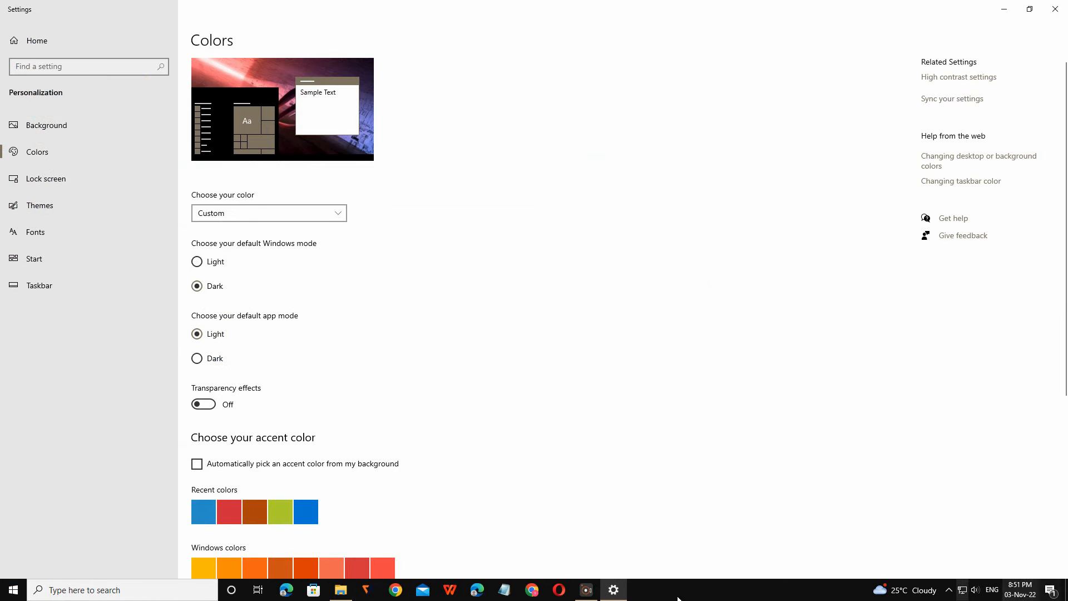
{"action": "mouse_move", "coordinate": [326, 247]}
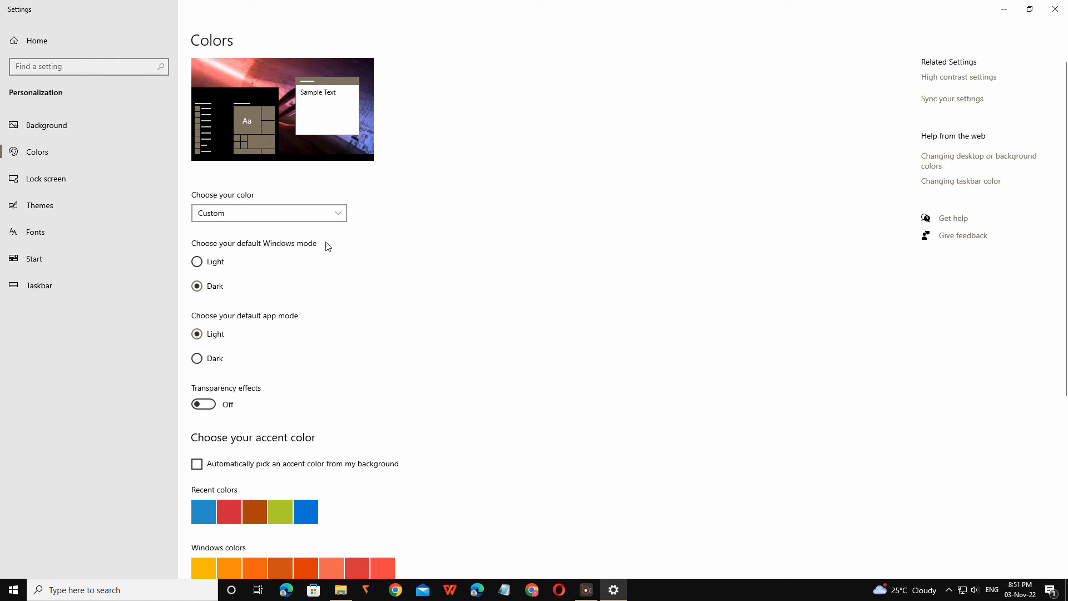
Try Custom with Windows mode Light and app mode Dark, then set the colour back to Dark
{"action": "left_click", "coordinate": [197, 358]}
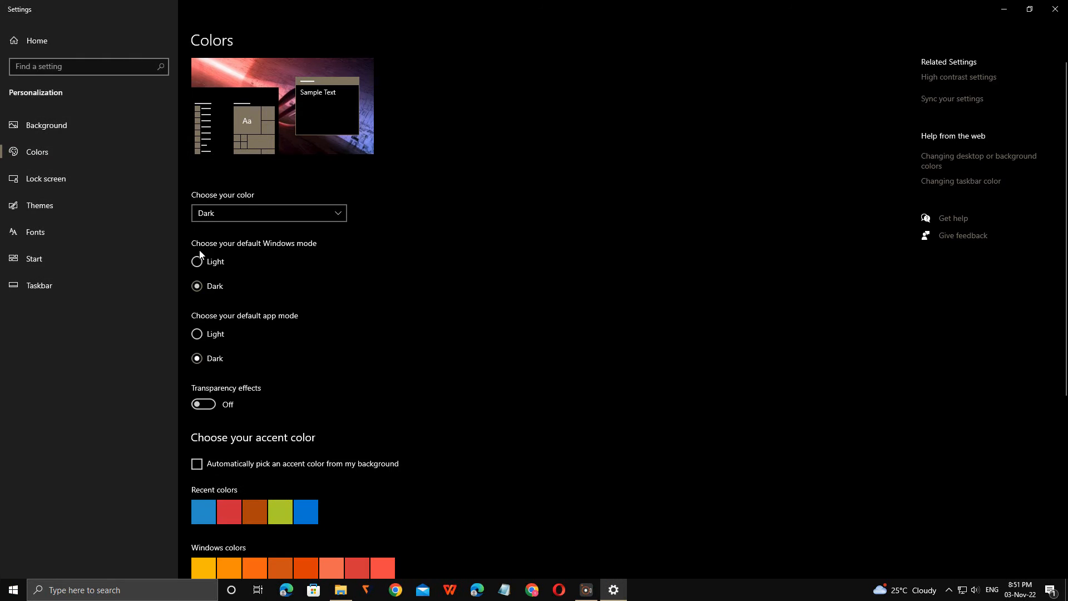
{"action": "left_click", "coordinate": [197, 261]}
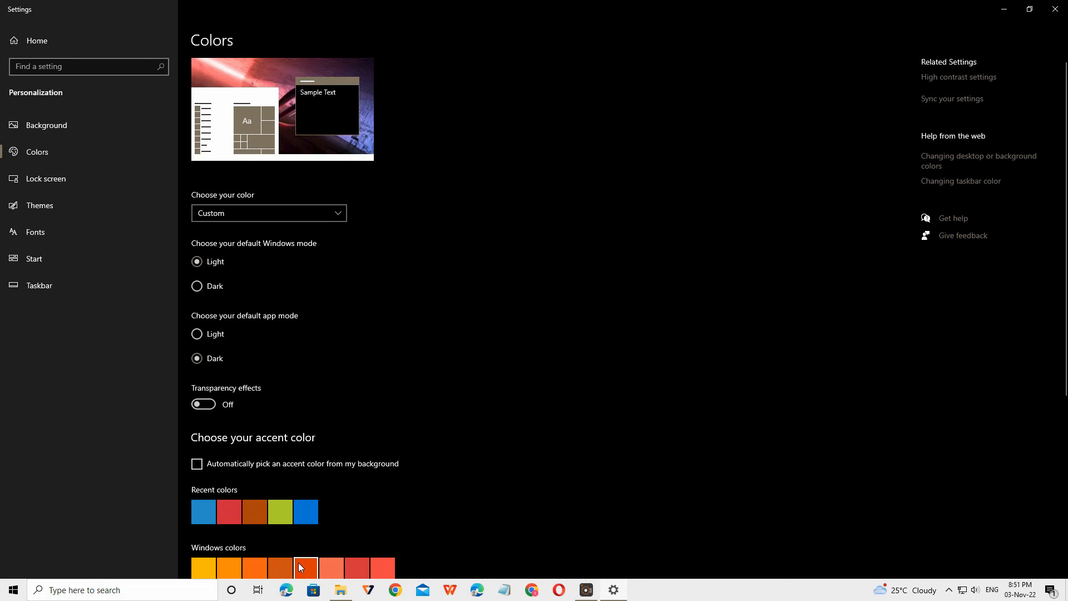
{"action": "left_click", "coordinate": [340, 590]}
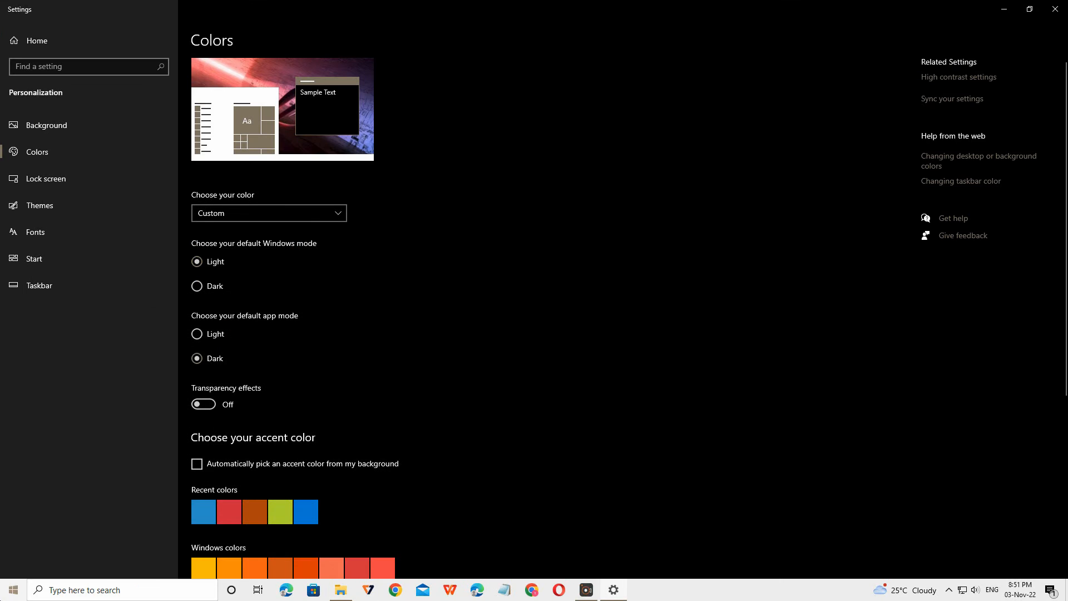
{"action": "mouse_move", "coordinate": [324, 213]}
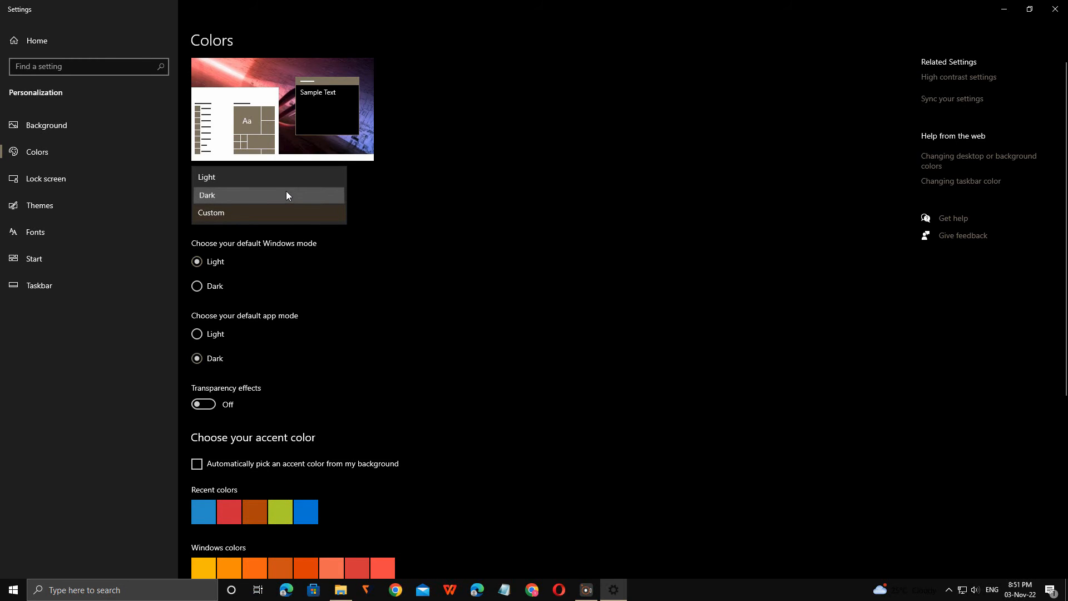
{"action": "left_click", "coordinate": [268, 195]}
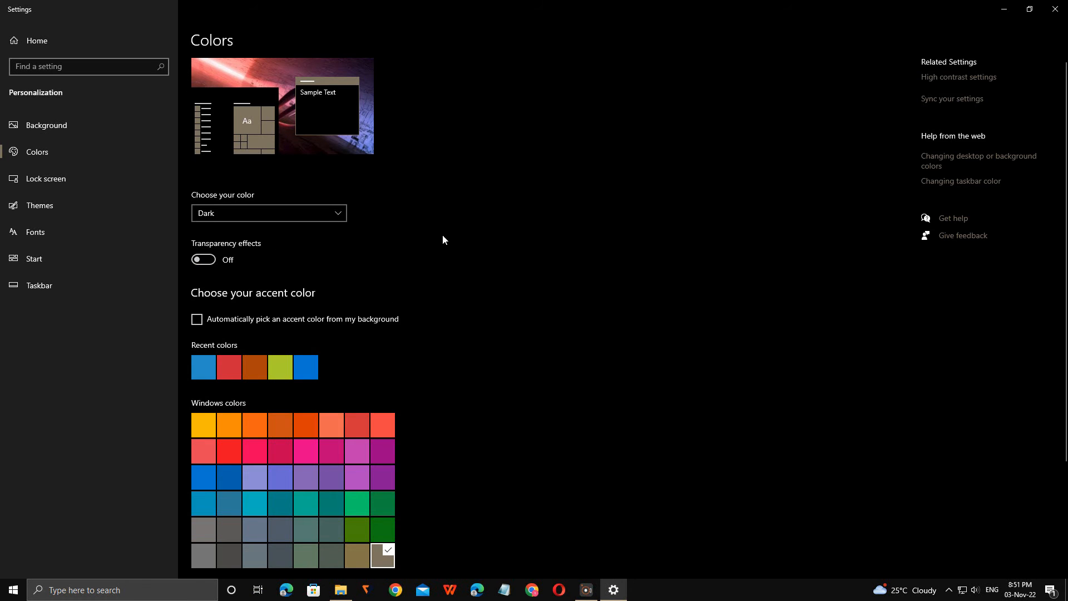
{"action": "mouse_move", "coordinate": [171, 319]}
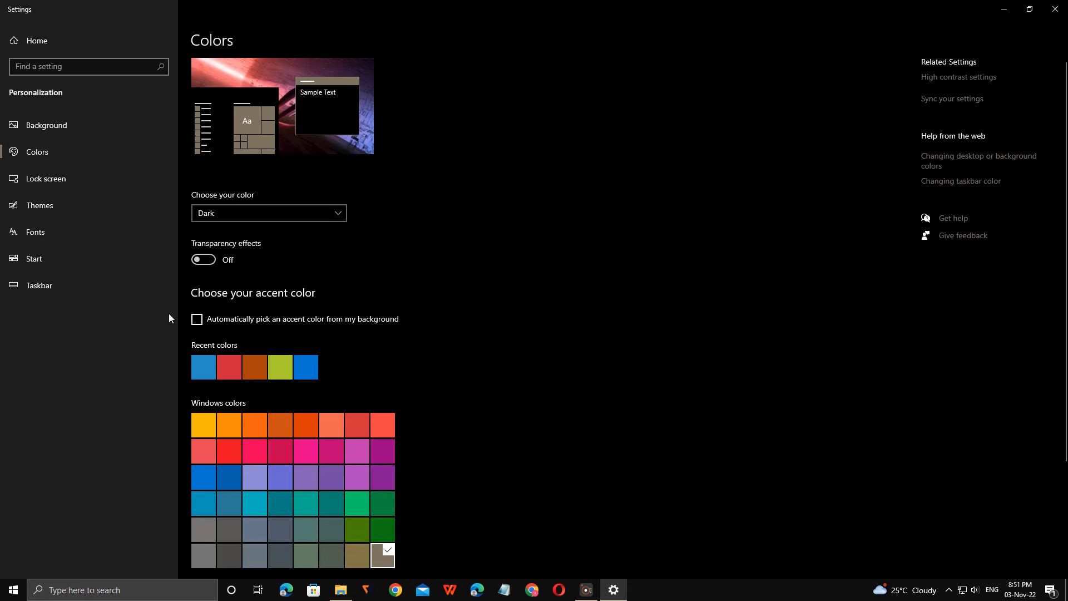
{"action": "mouse_move", "coordinate": [754, 531]}
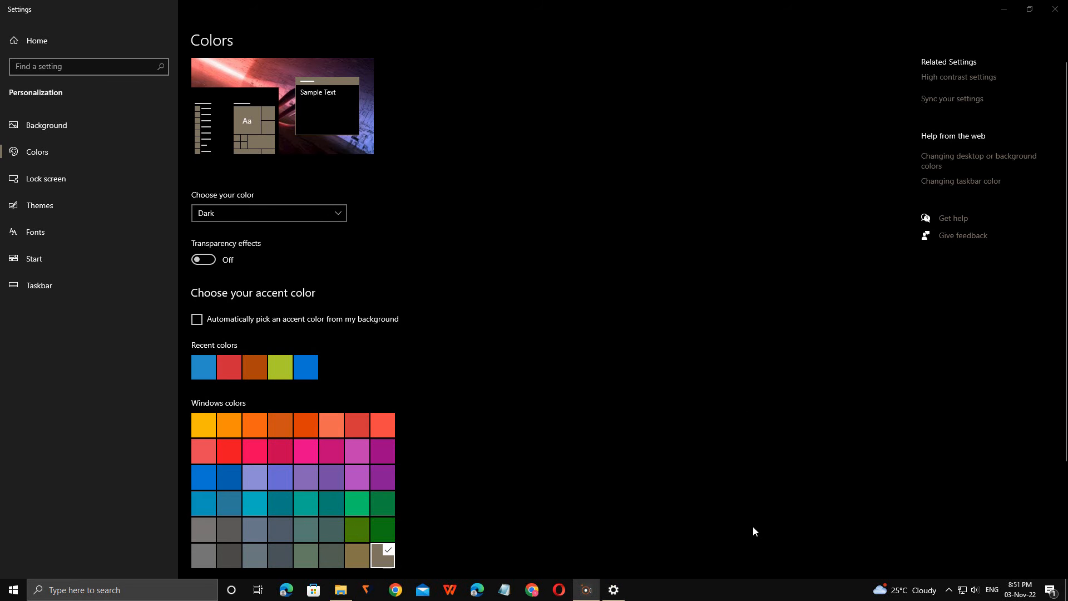